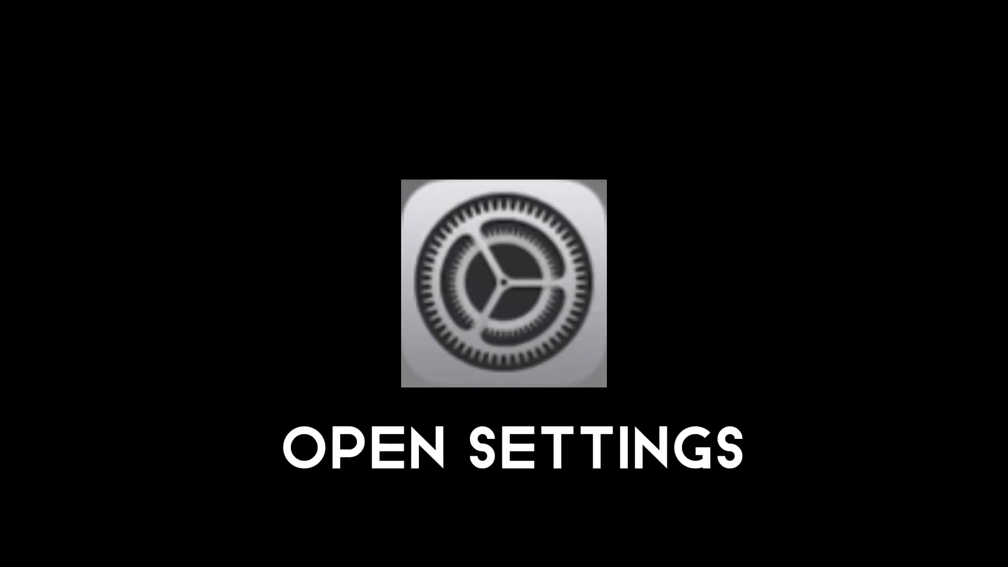
Step: Open the Control Centre page in iPadOS Settings
left_click(504, 284)
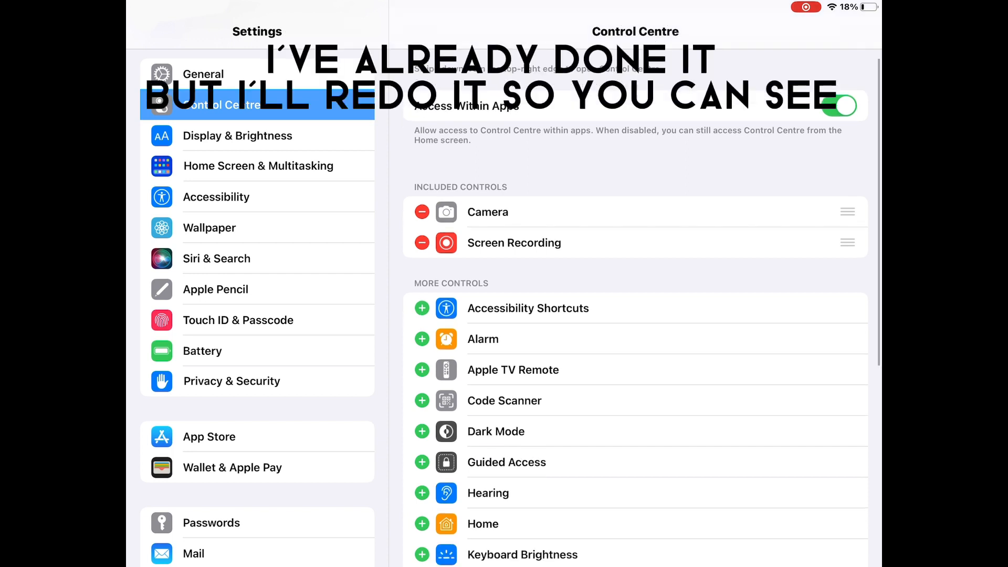
Step: Scroll down the More Controls list to bring Screen Recording into view
scroll("down", 3)
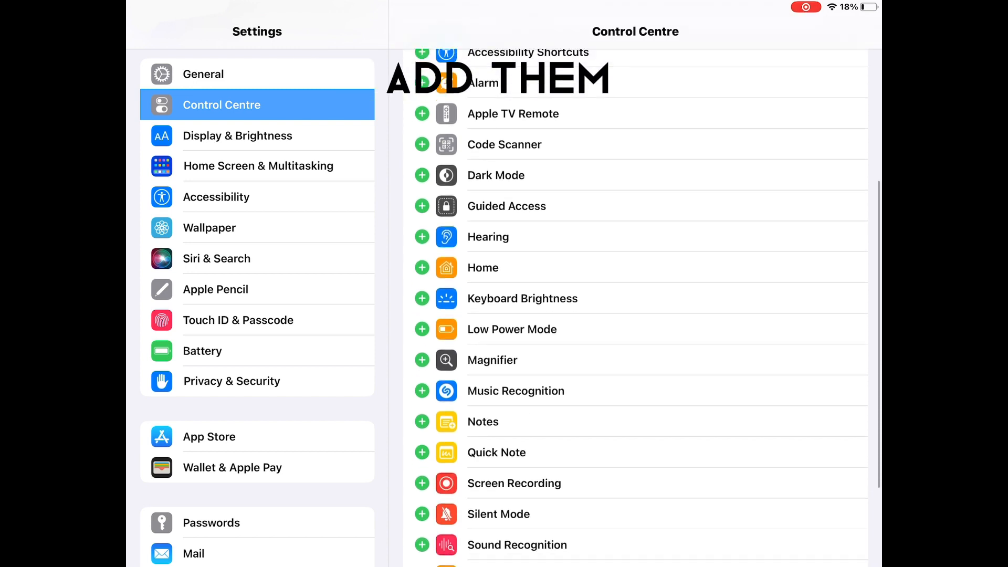
scroll("down", 3)
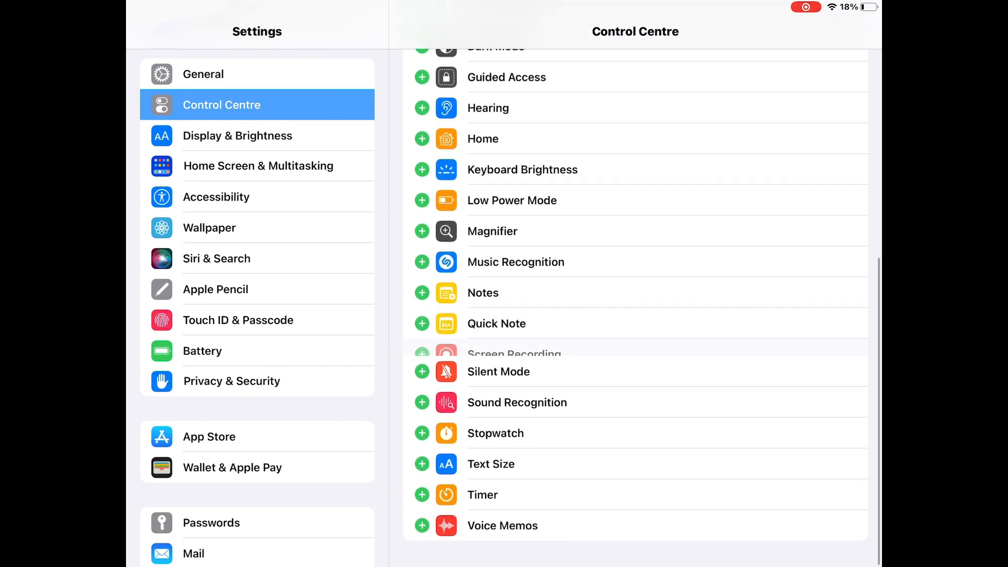